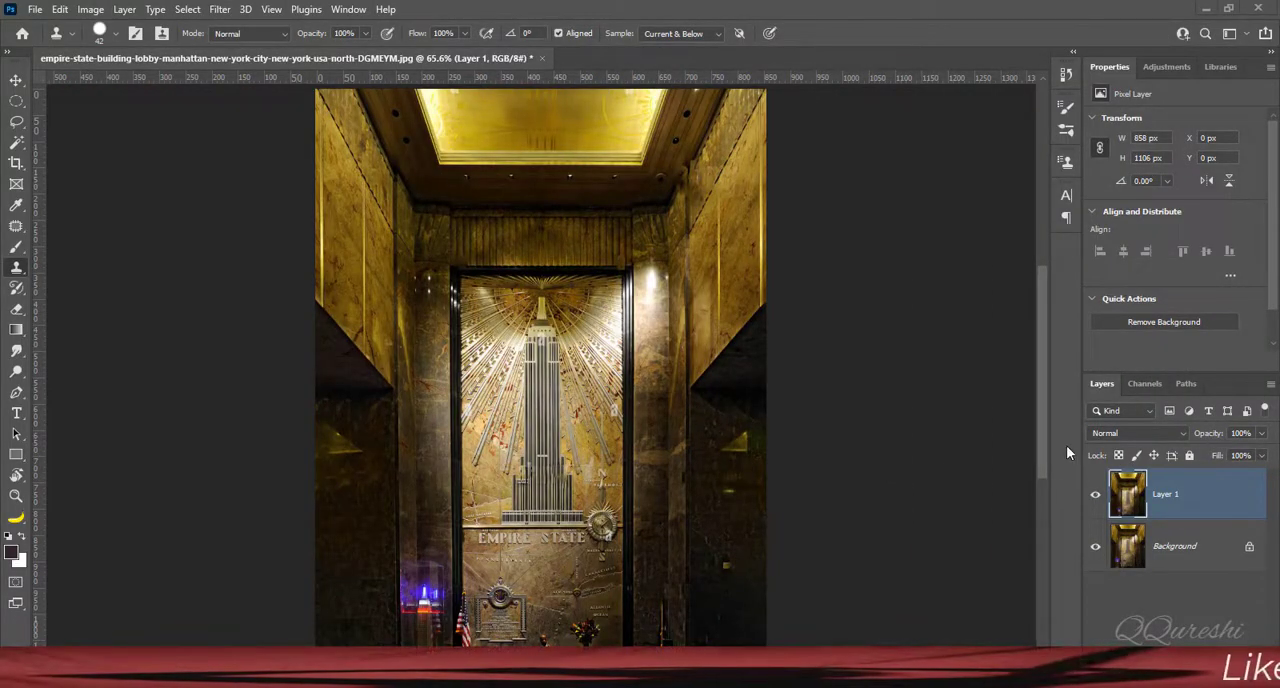
{"action": "mouse_move", "coordinate": [1034, 508]}
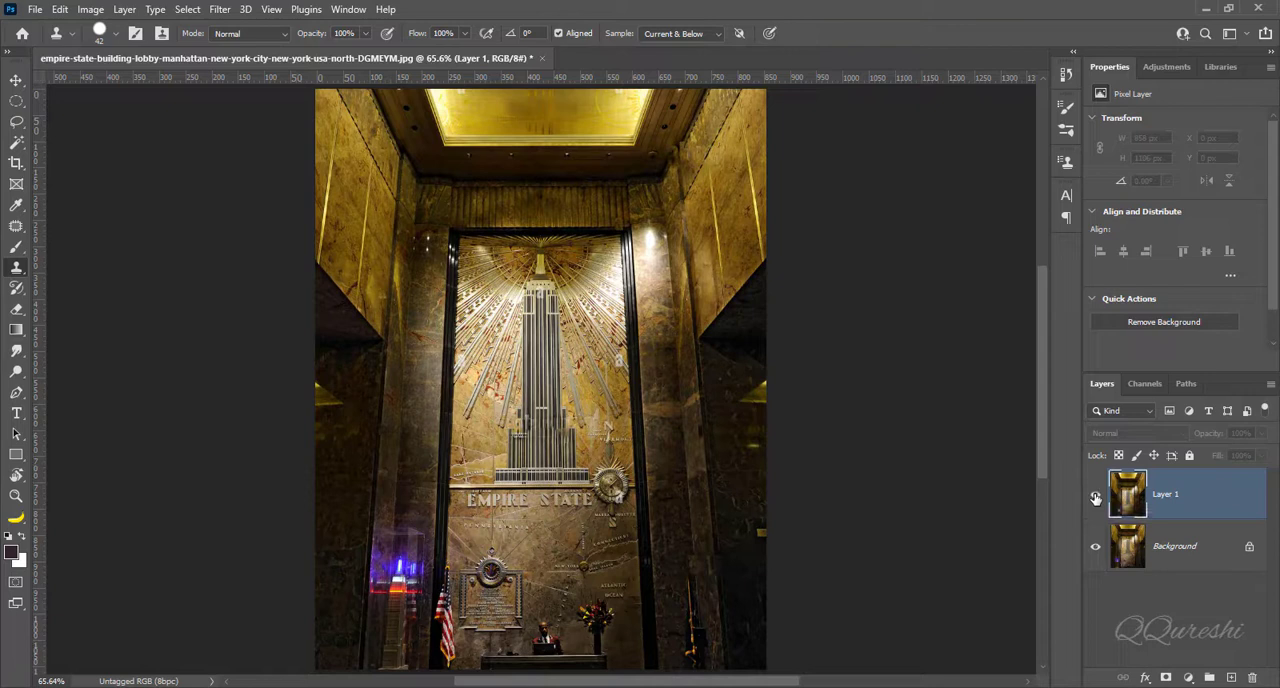
- Toggle Layer 1 to compare with the original, then duplicate Background into a fresh Layer 1
{"action": "left_click", "coordinate": [1096, 496]}
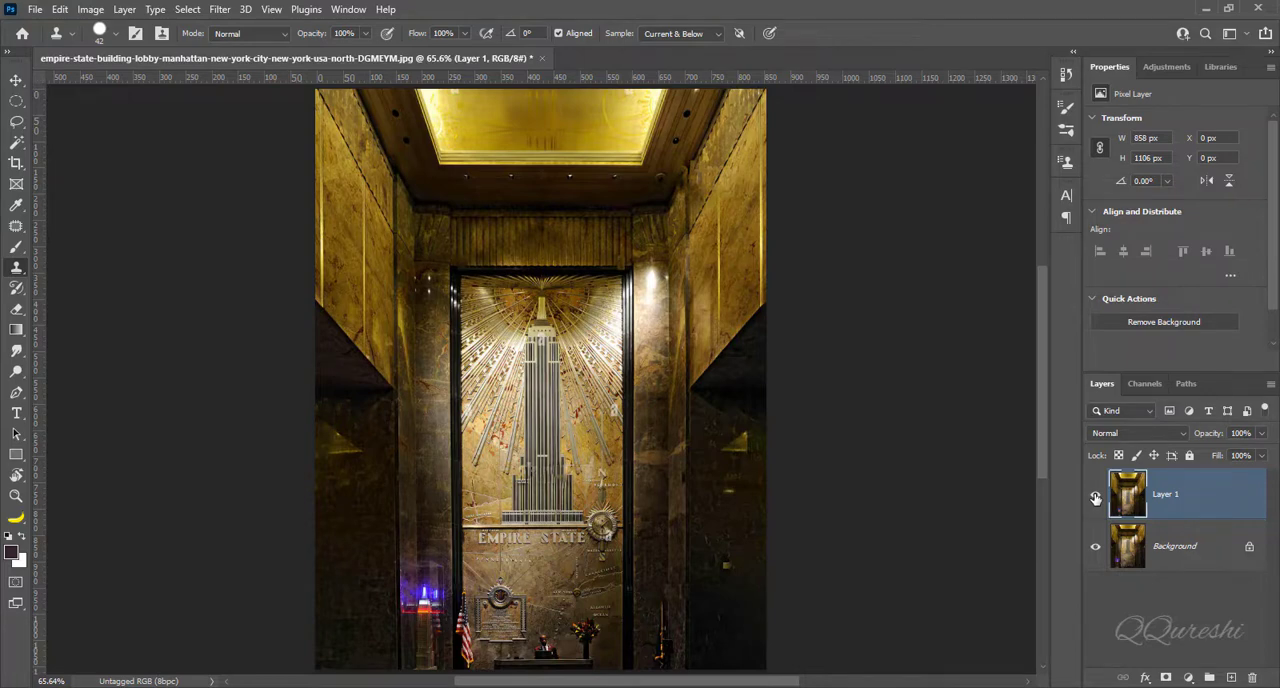
{"action": "left_click", "coordinate": [1096, 498]}
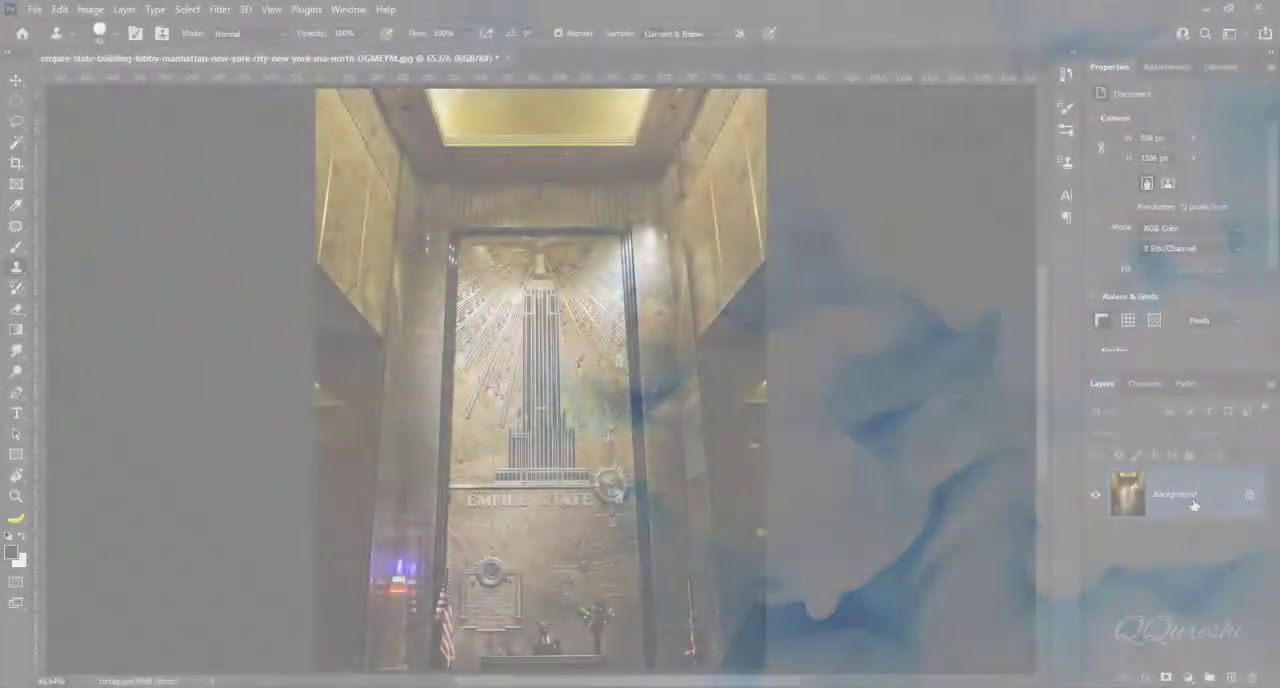
{"action": "key", "text": "ctrl+j"}
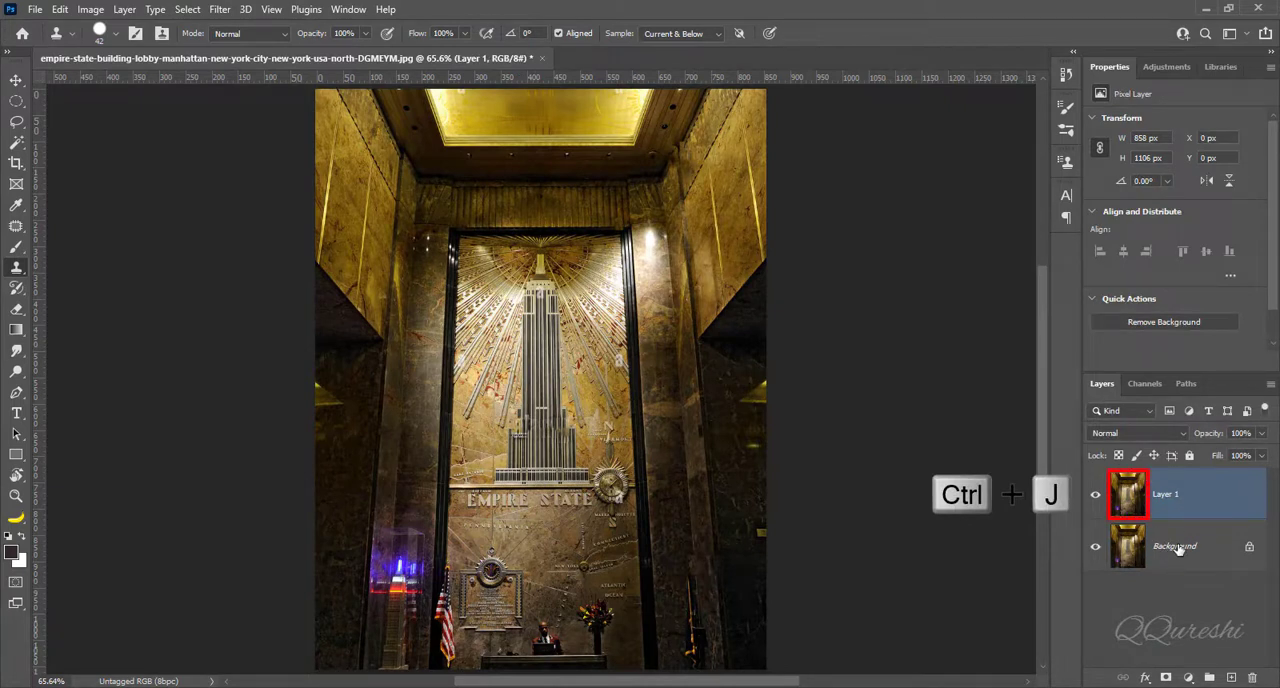
{"action": "key", "text": "ctrl+j"}
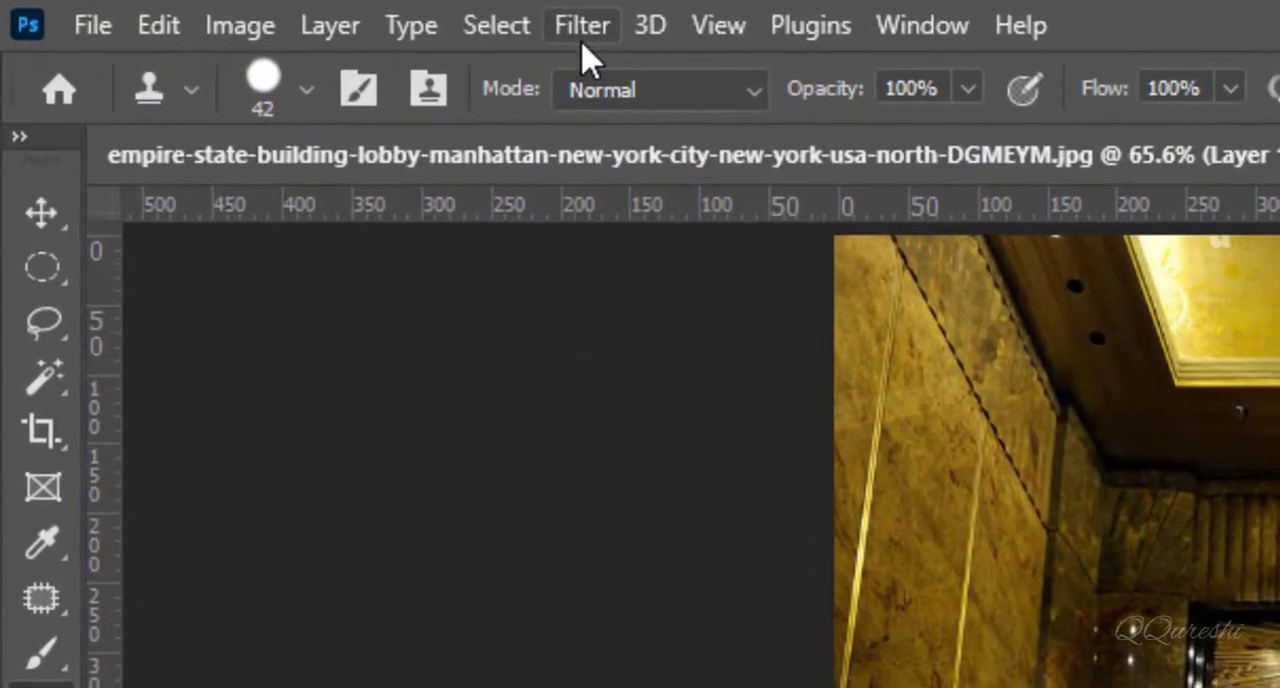
- Start Camera Raw Filter on Layer 1 with Geometry's Guided Upright mode active
{"action": "left_click", "coordinate": [580, 24]}
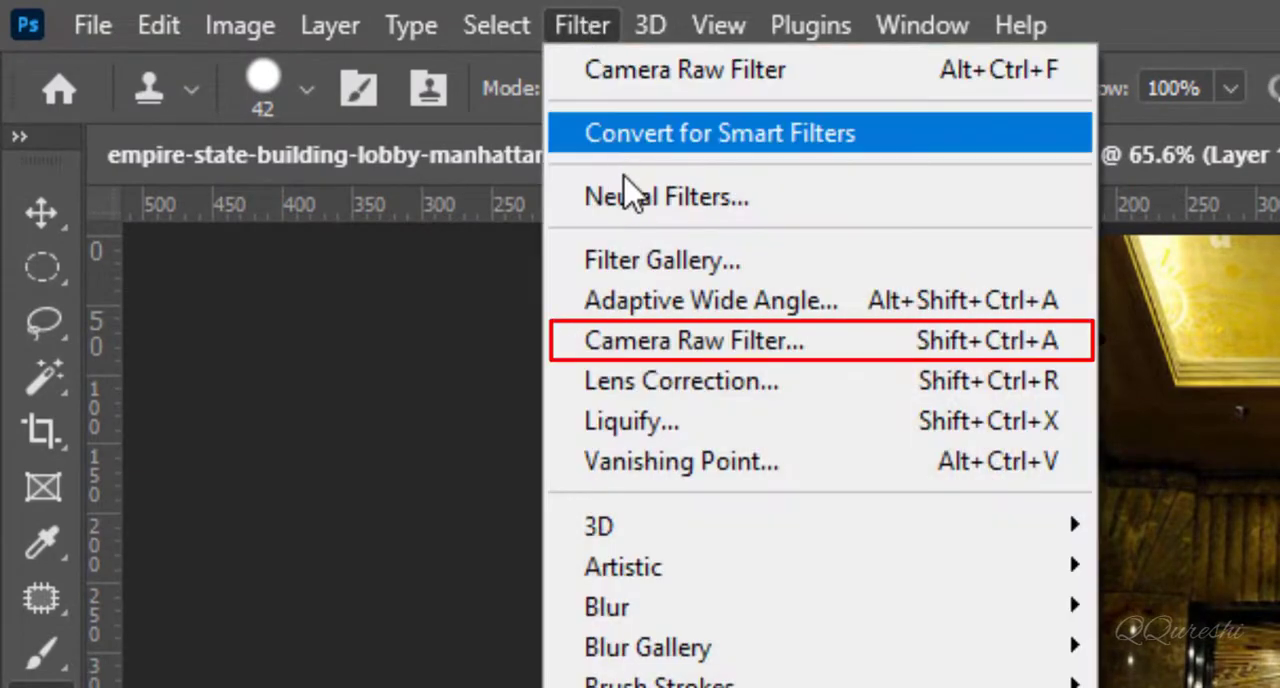
{"action": "mouse_move", "coordinate": [658, 340]}
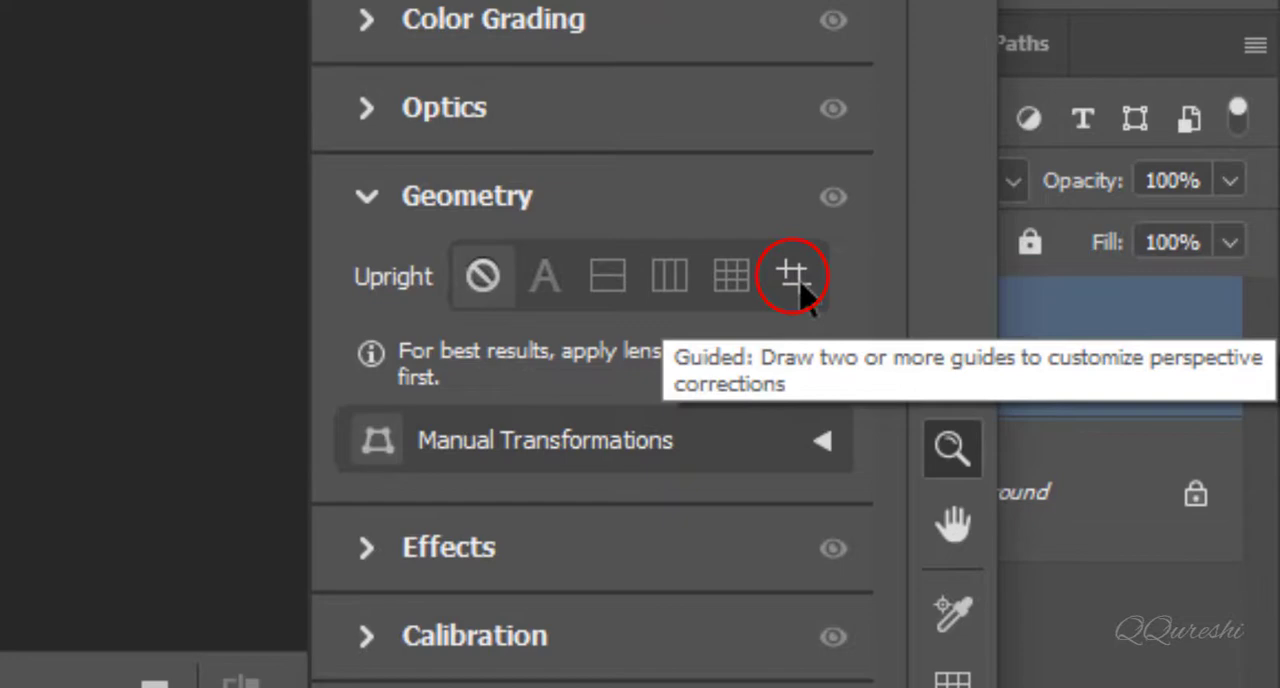
{"action": "mouse_move", "coordinate": [796, 296]}
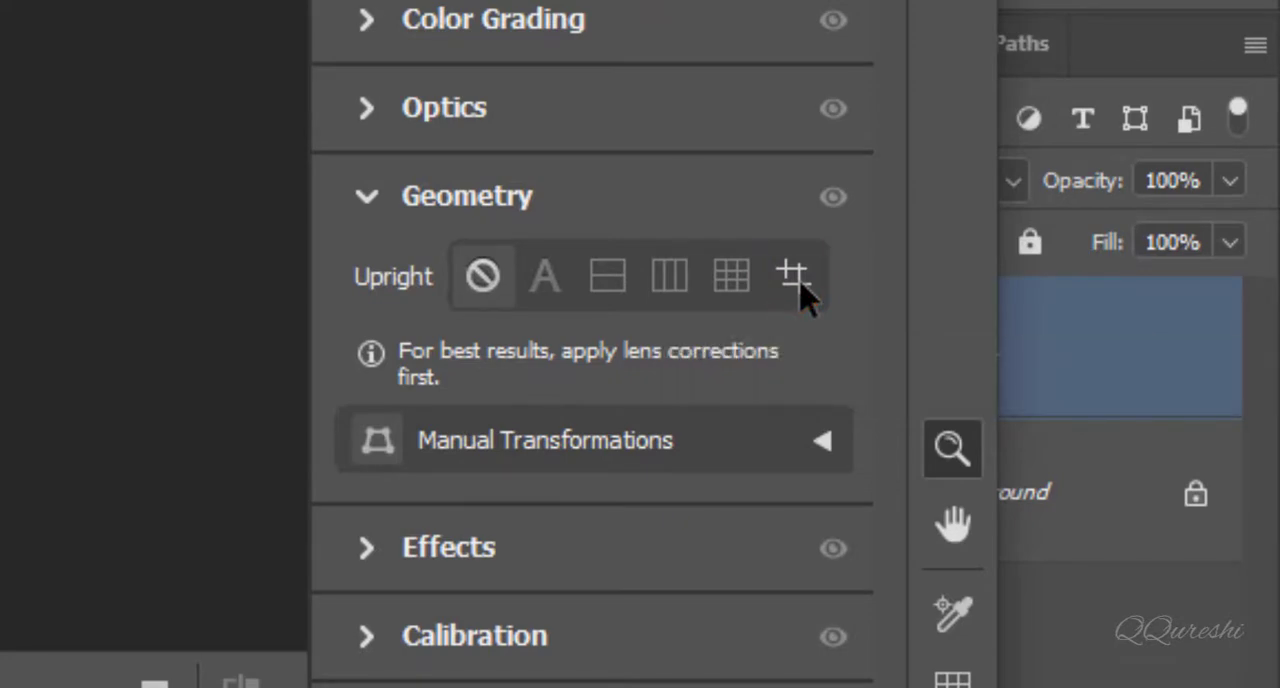
{"action": "left_click", "coordinate": [792, 276]}
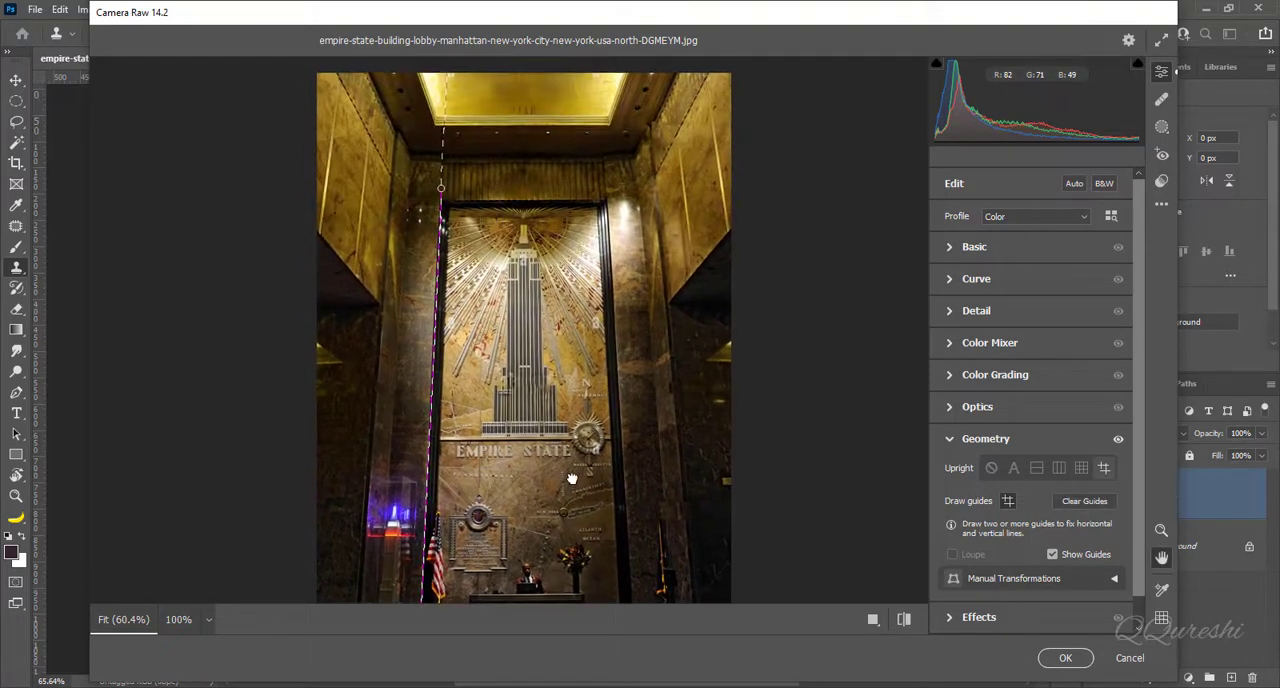
{"action": "mouse_move", "coordinate": [606, 176]}
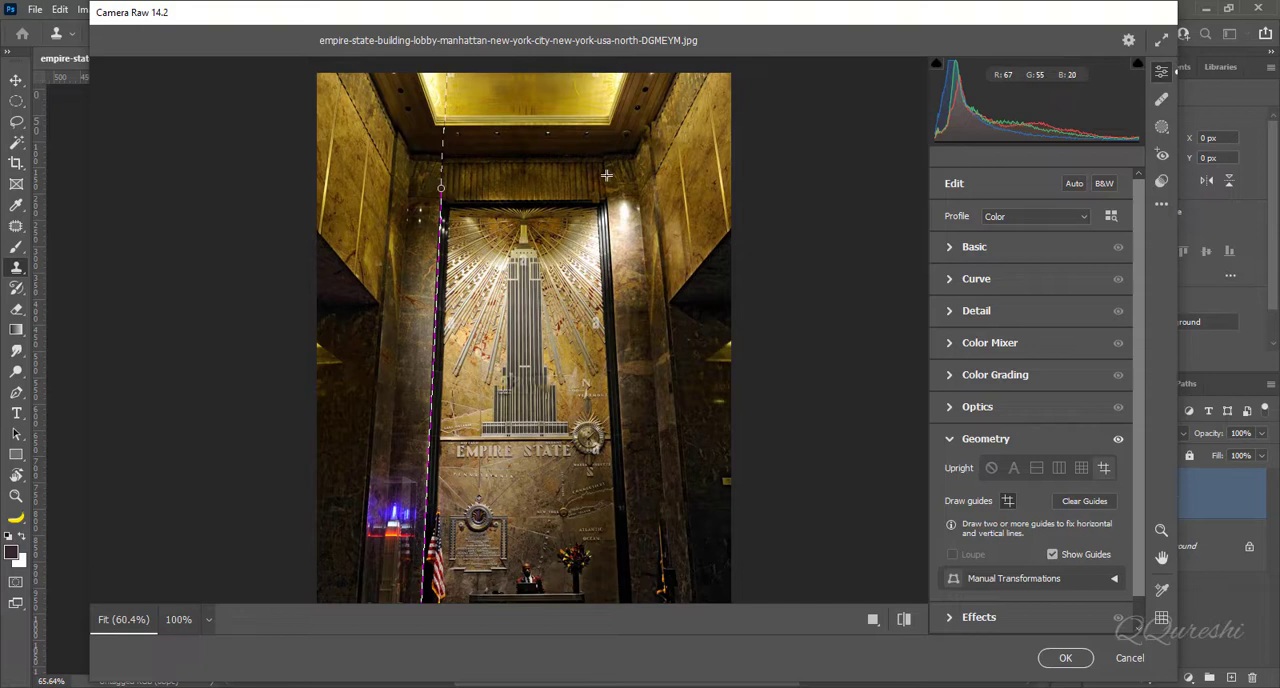
{"action": "mouse_move", "coordinate": [604, 176]}
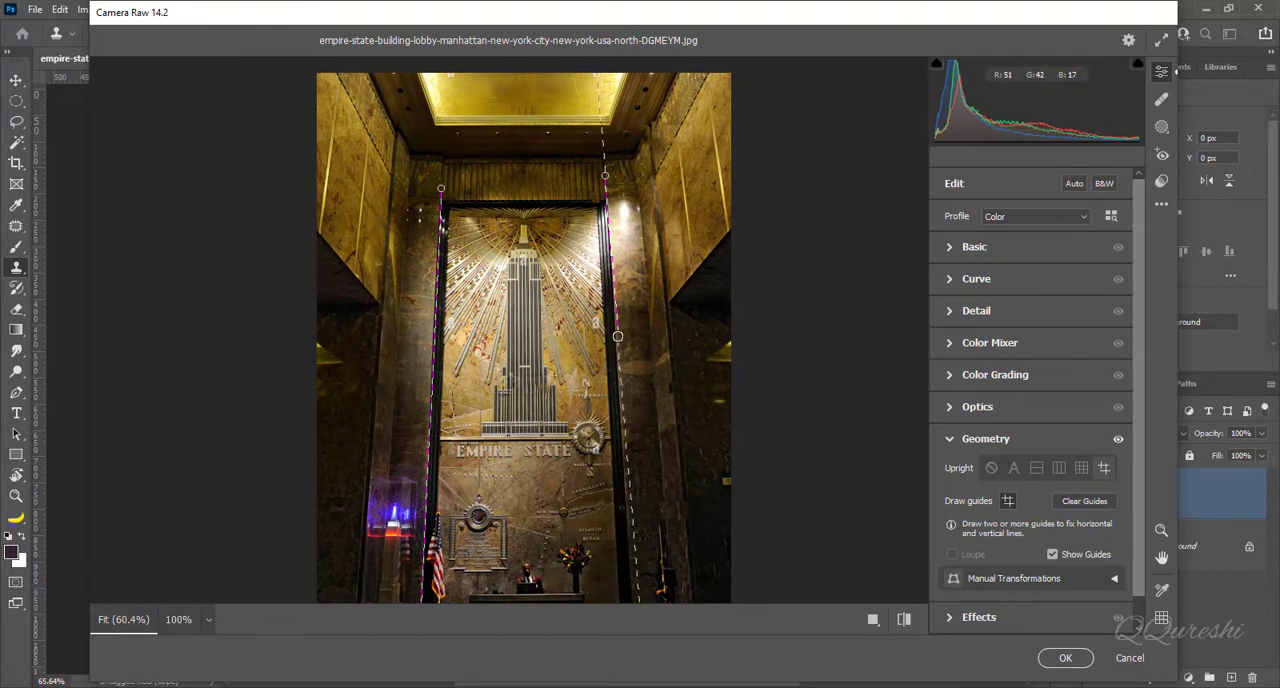
- Draw a vertical guide on the doorway edge and a horizontal one on the ceiling line, then apply the correction
{"action": "left_click_drag", "start_coordinate": [616, 336], "coordinate": [620, 412]}
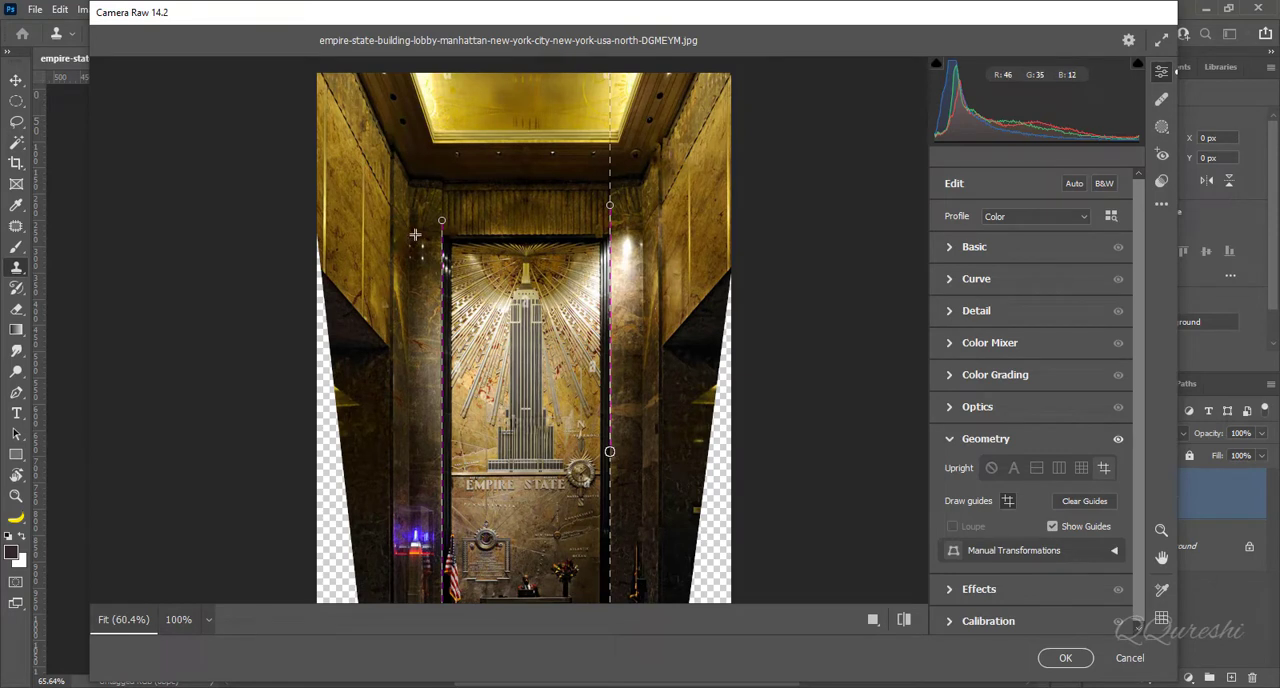
{"action": "left_click_drag", "start_coordinate": [440, 220], "coordinate": [504, 238]}
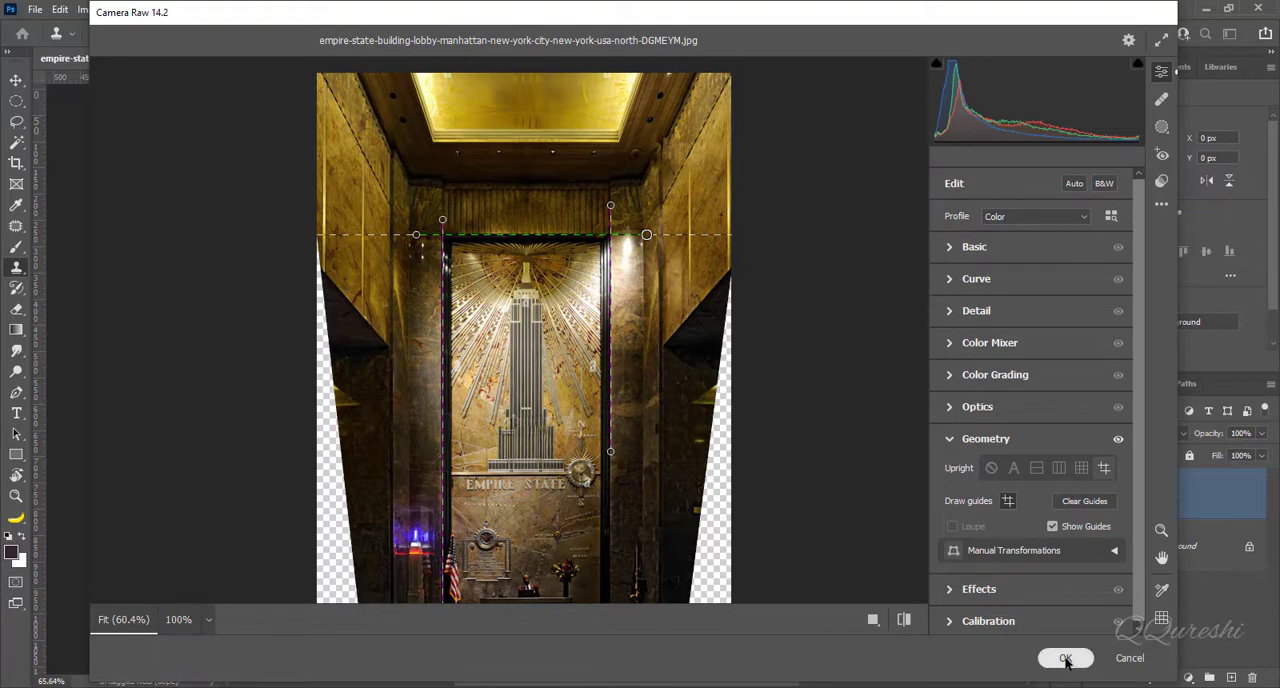
{"action": "left_click", "coordinate": [1064, 658]}
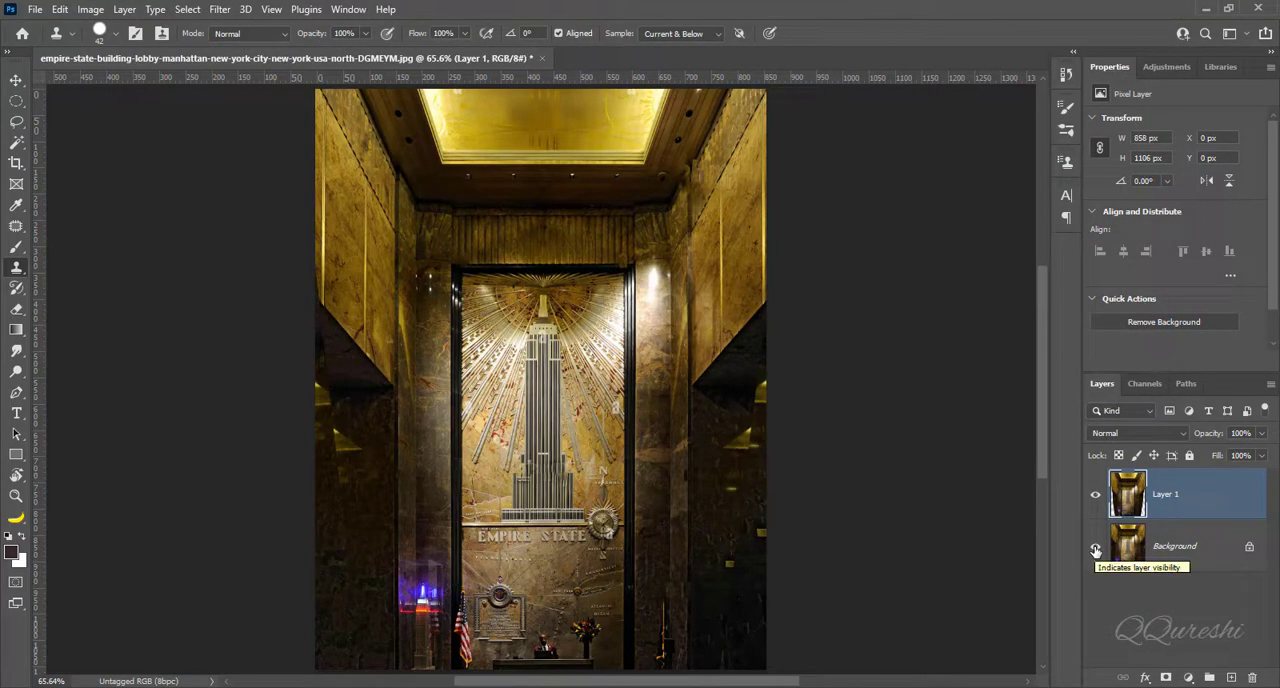
- Hide the Background layer so the empty transparent wedges along both sides show
{"action": "left_click", "coordinate": [1096, 546]}
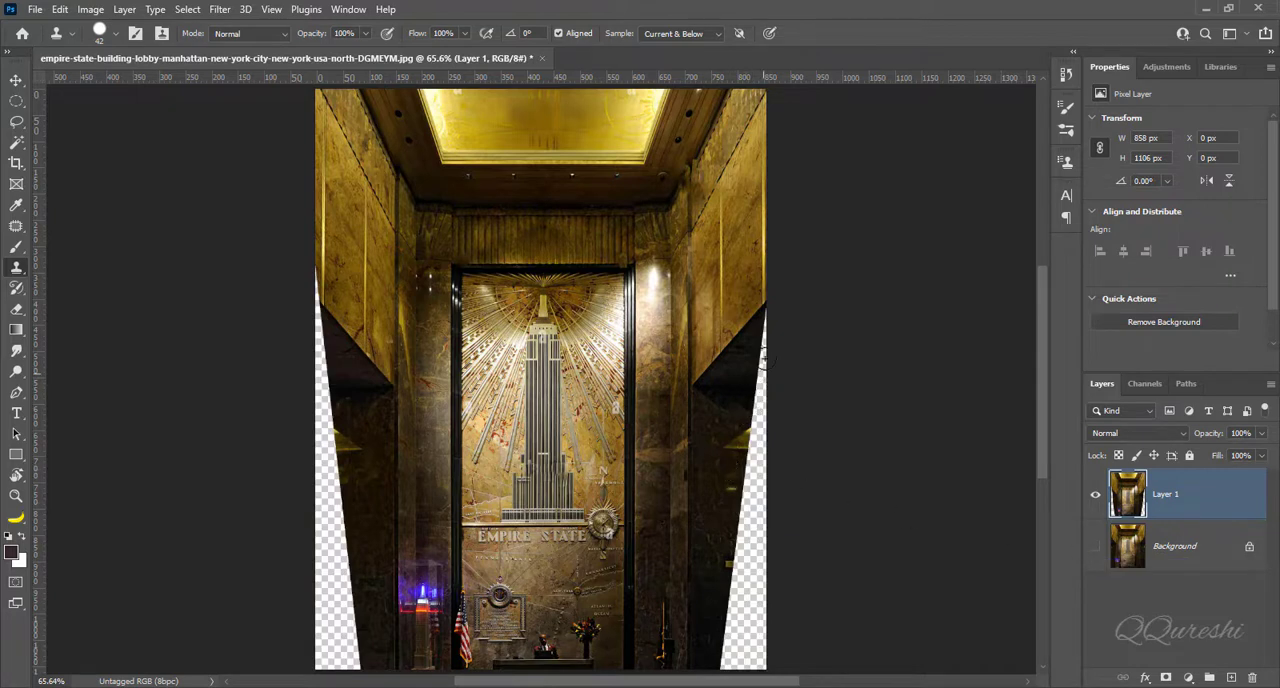
{"action": "mouse_move", "coordinate": [438, 644]}
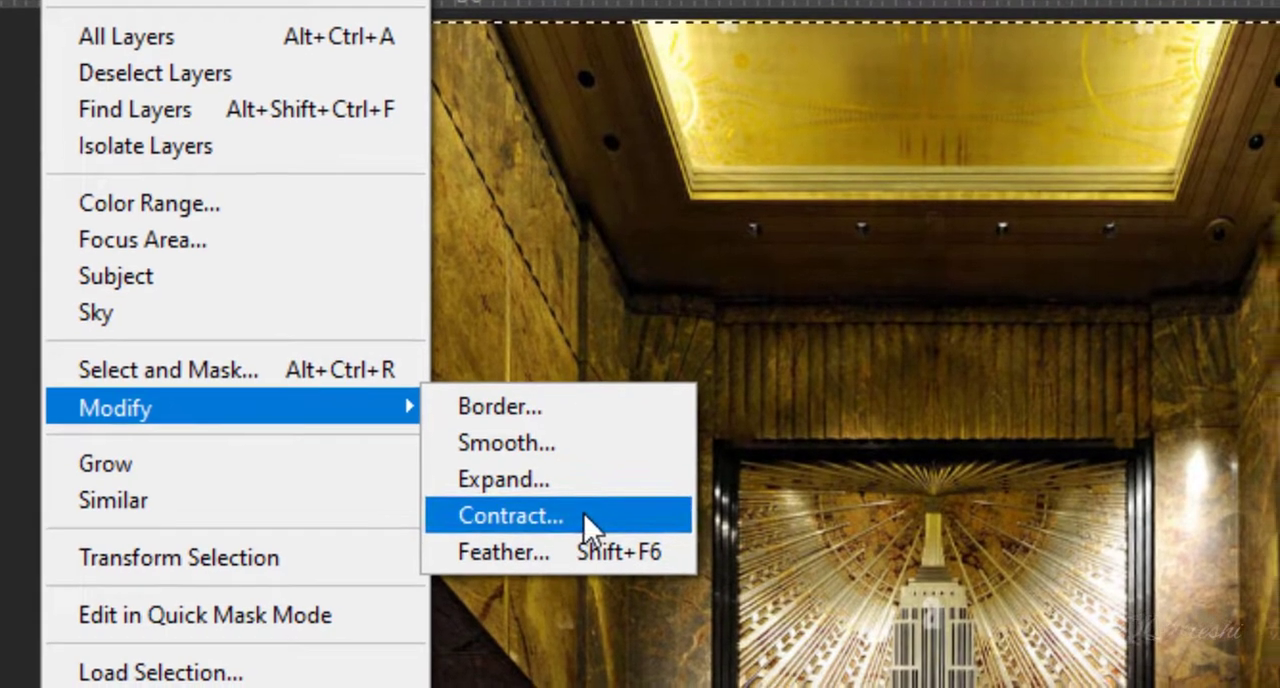
- Contract the layer-pixel selection inward, then invert it to select the empty side wedges
{"action": "left_click", "coordinate": [510, 516]}
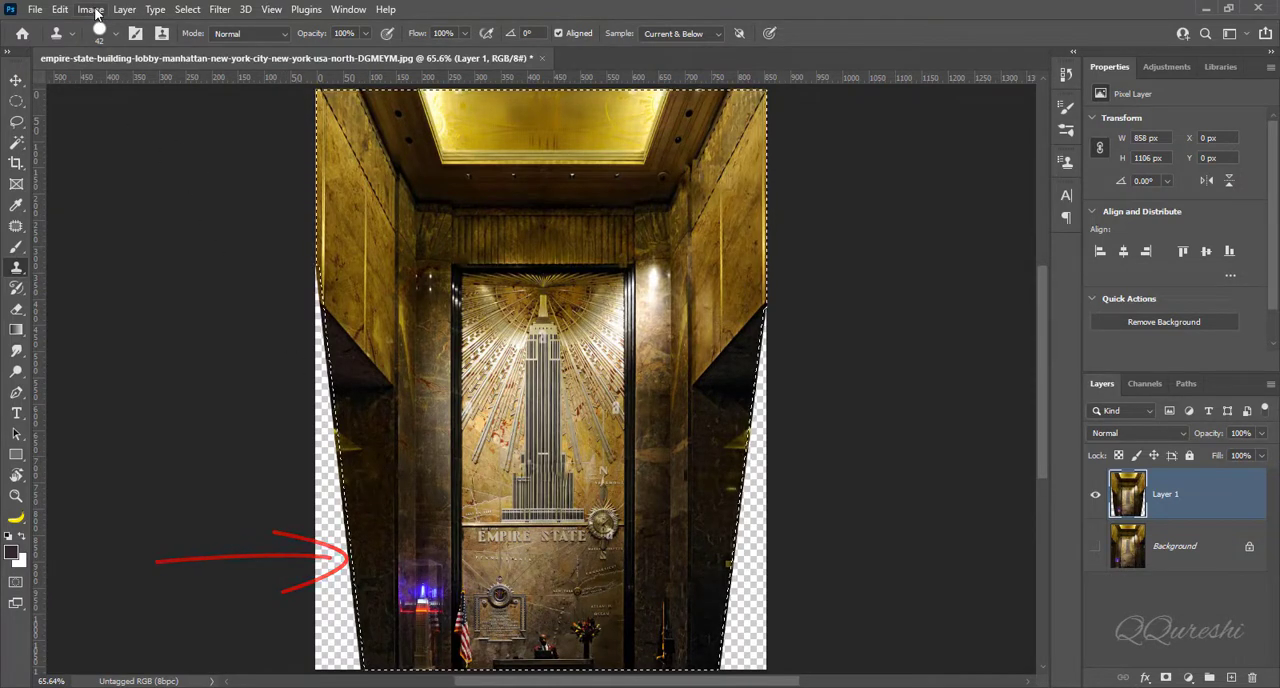
{"action": "key", "text": "ctrl+shift+i"}
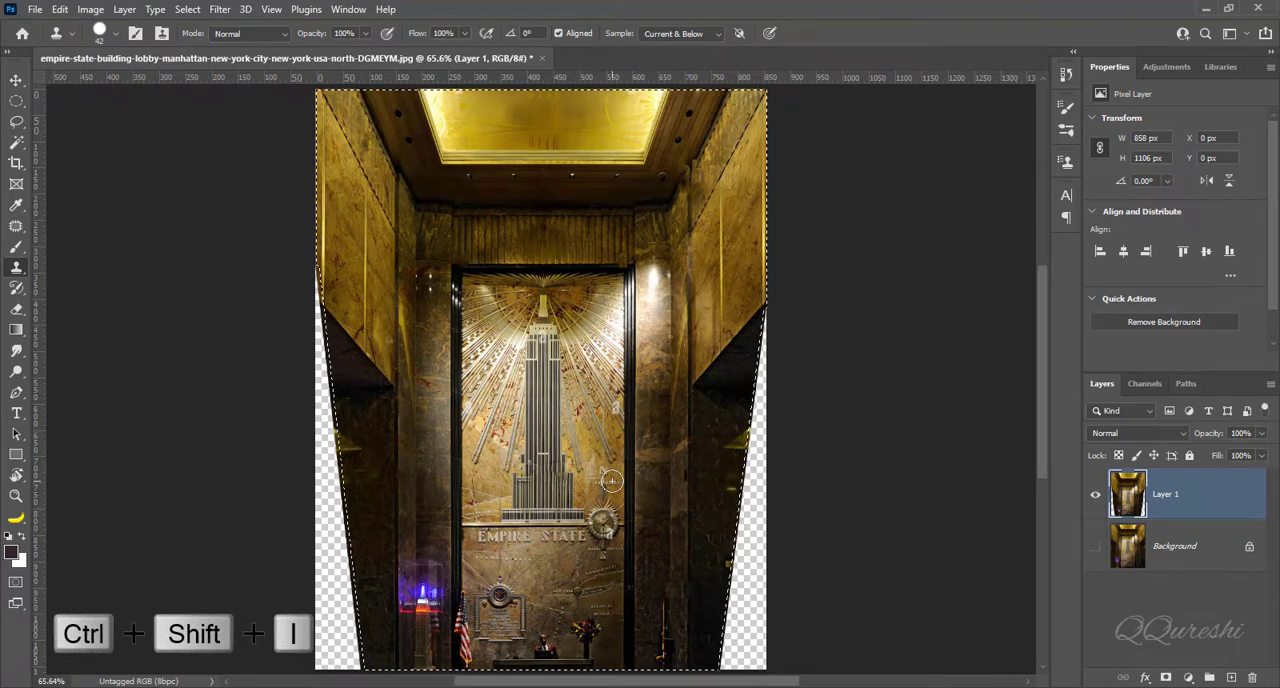
{"action": "key", "text": "ctrl+shift+i"}
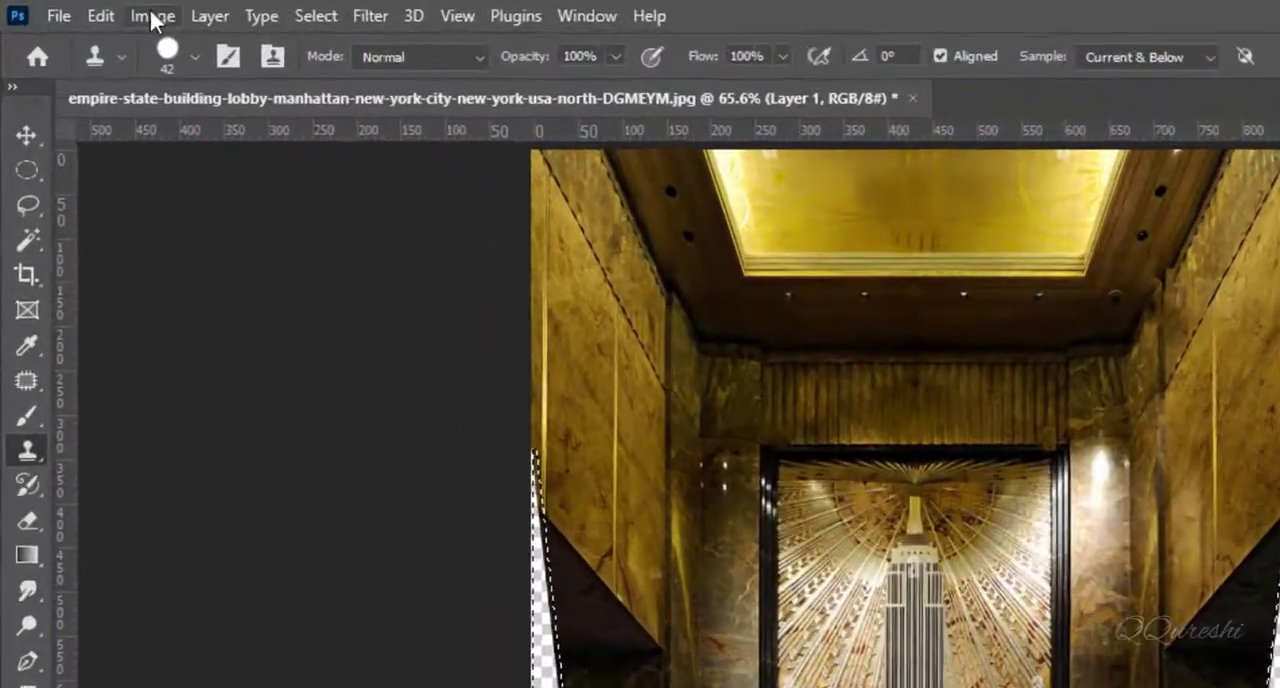
- Fill the selected wedges with Content-Aware fill so they match the surrounding lobby walls
{"action": "left_click", "coordinate": [100, 16]}
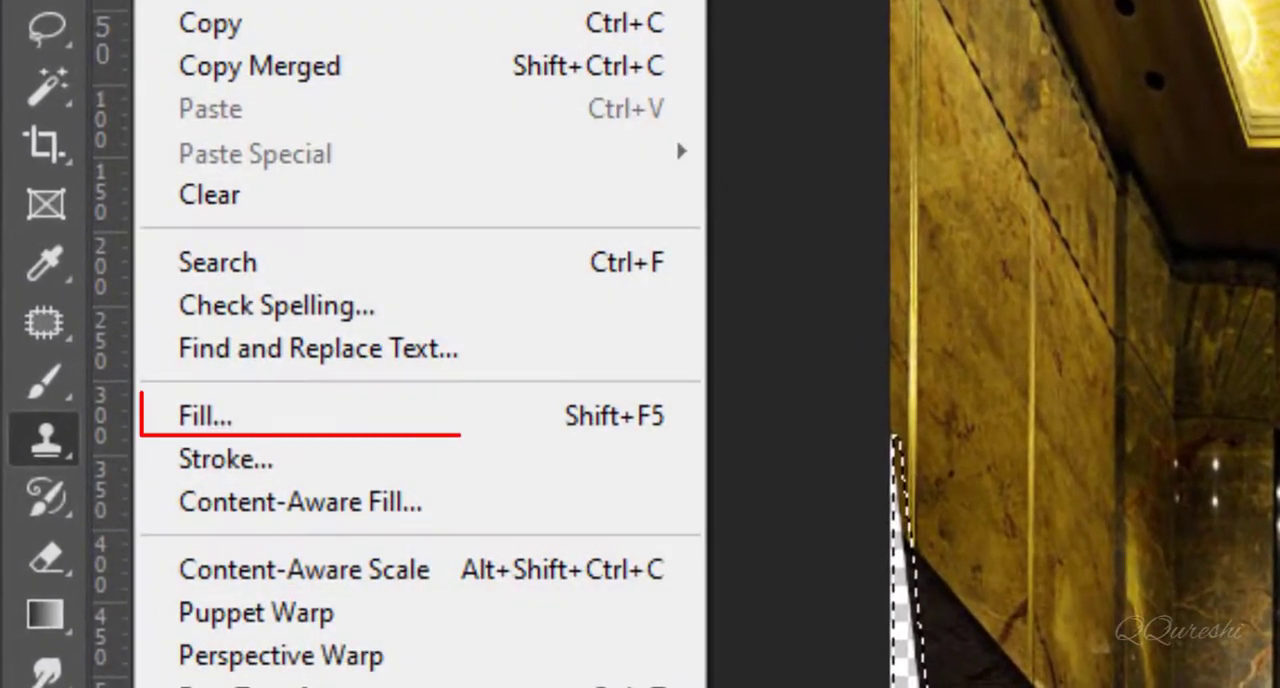
{"action": "mouse_move", "coordinate": [270, 416]}
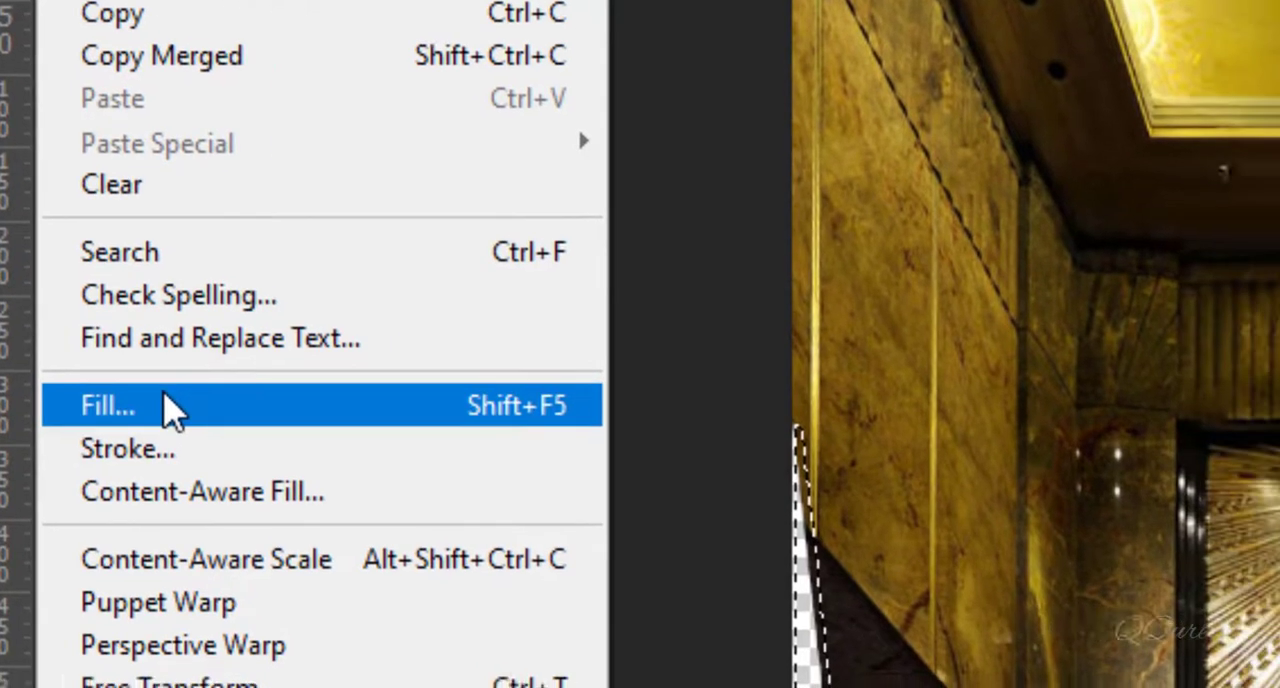
{"action": "left_click", "coordinate": [108, 406]}
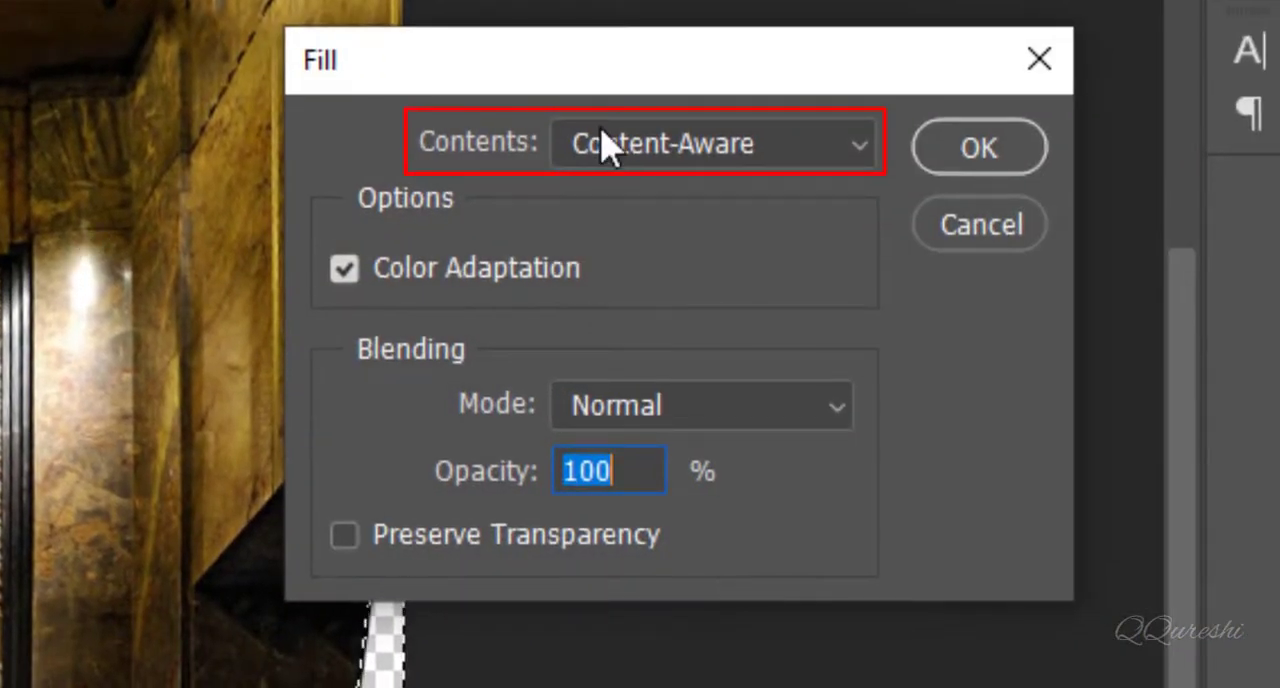
{"action": "mouse_move", "coordinate": [656, 156]}
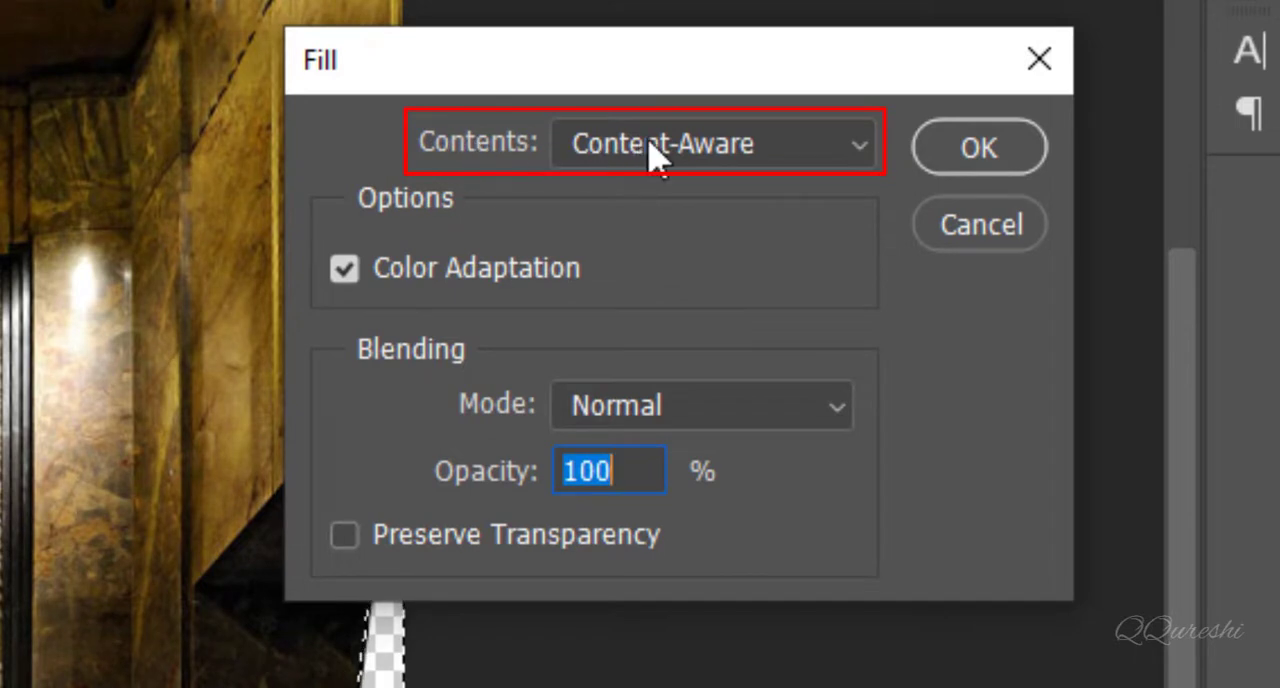
{"action": "mouse_move", "coordinate": [824, 160]}
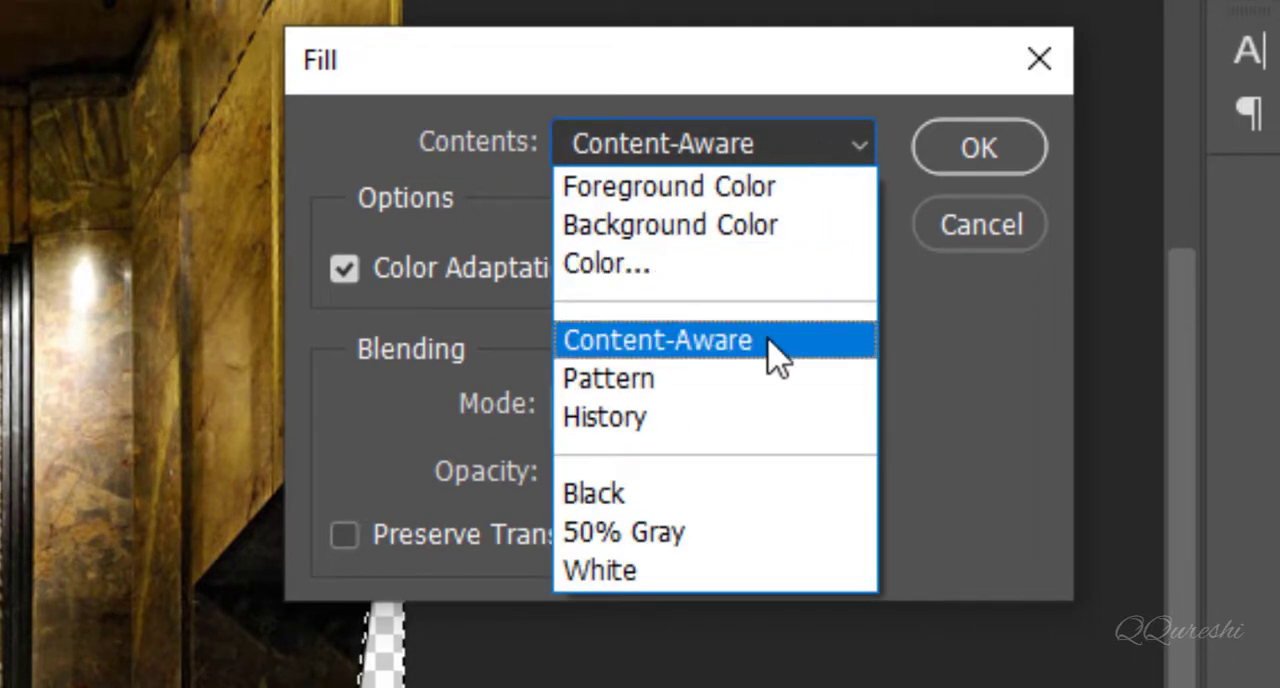
{"action": "left_click", "coordinate": [656, 340]}
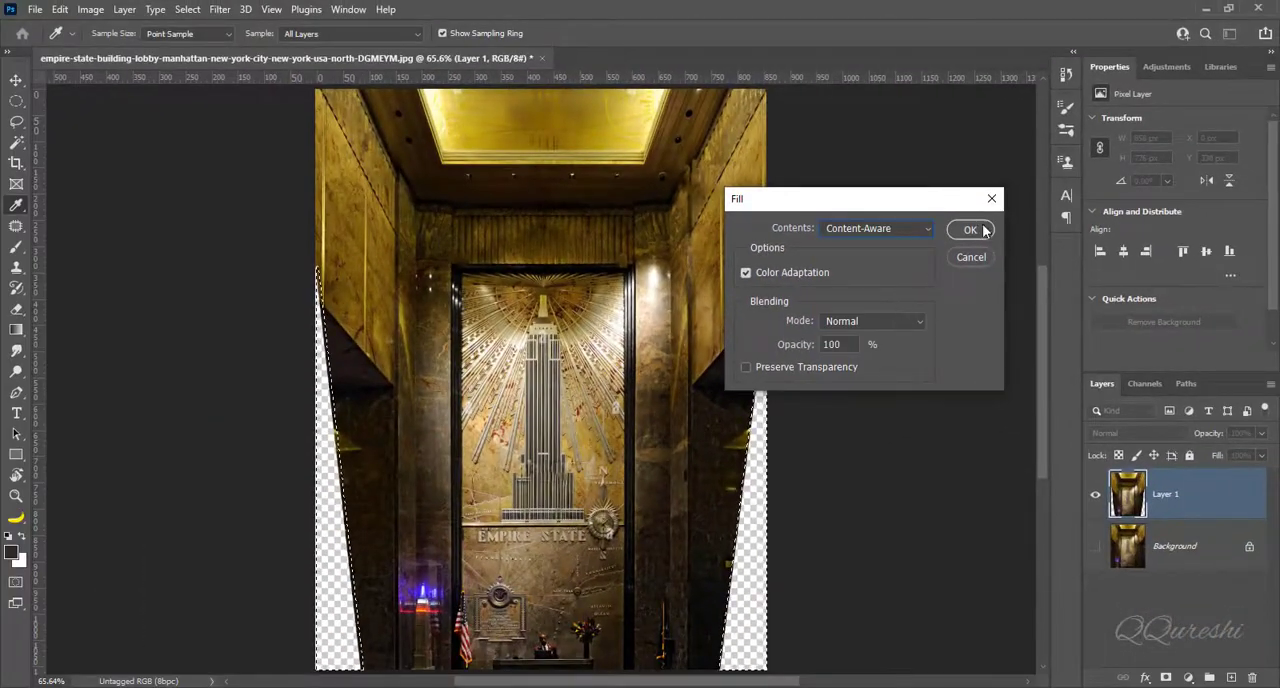
{"action": "left_click", "coordinate": [970, 228]}
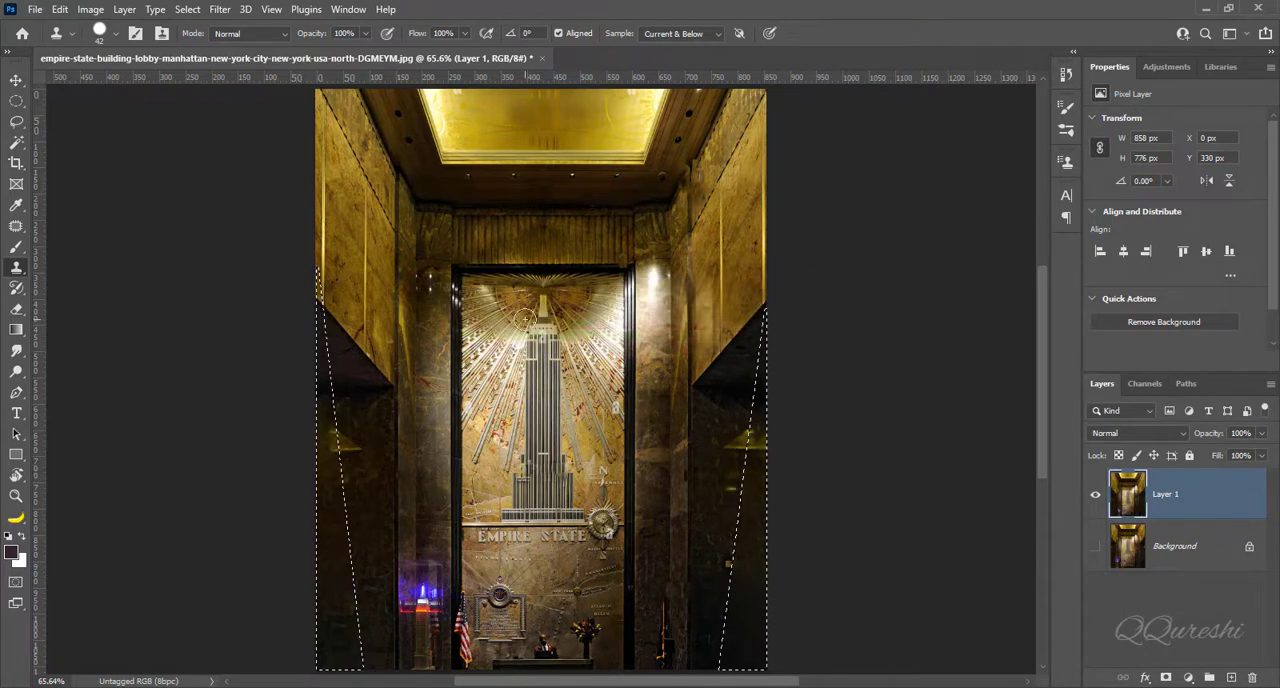
{"action": "mouse_move", "coordinate": [740, 596]}
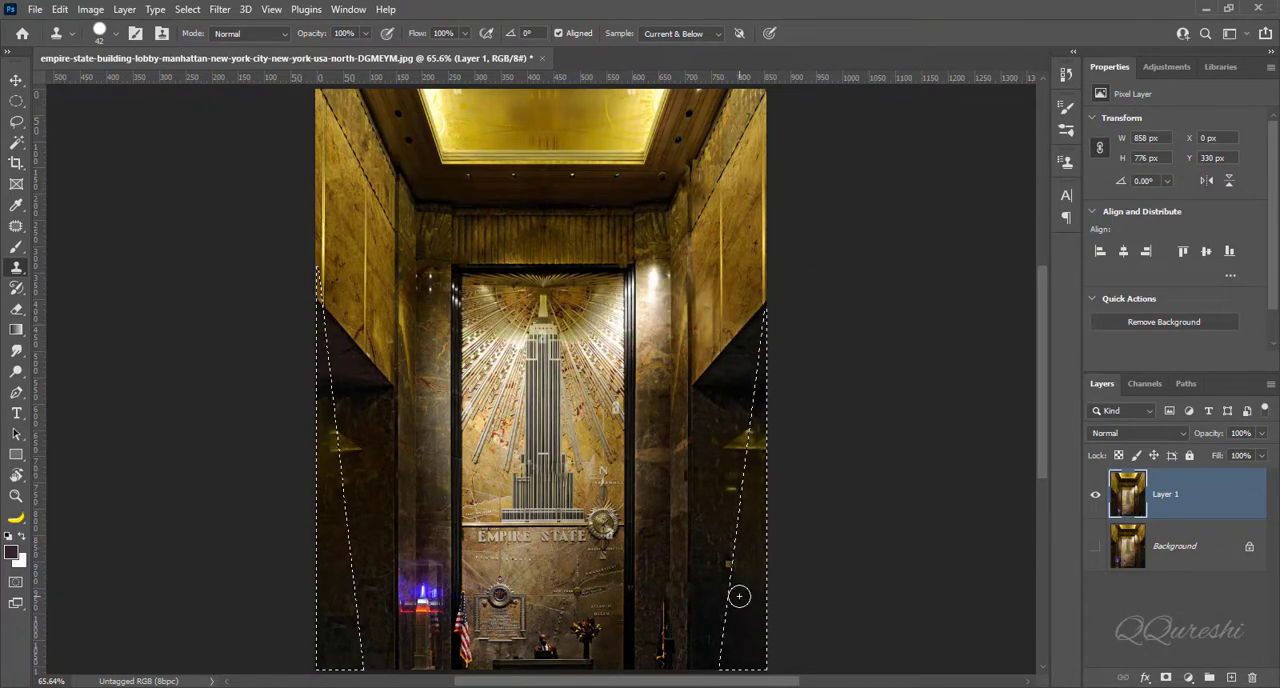
- Deselect to clear the marching-ants selection around the filled side areas
{"action": "key", "text": "Ctrl+D"}
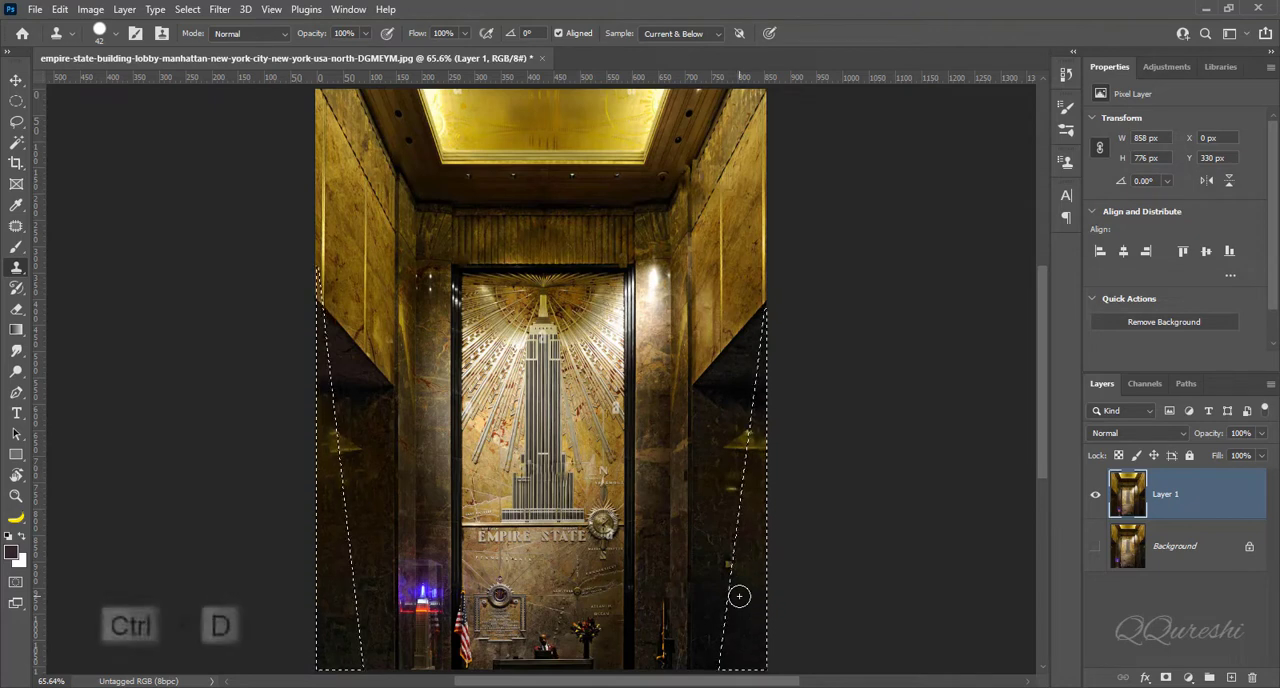
{"action": "key", "text": "ctrl+d"}
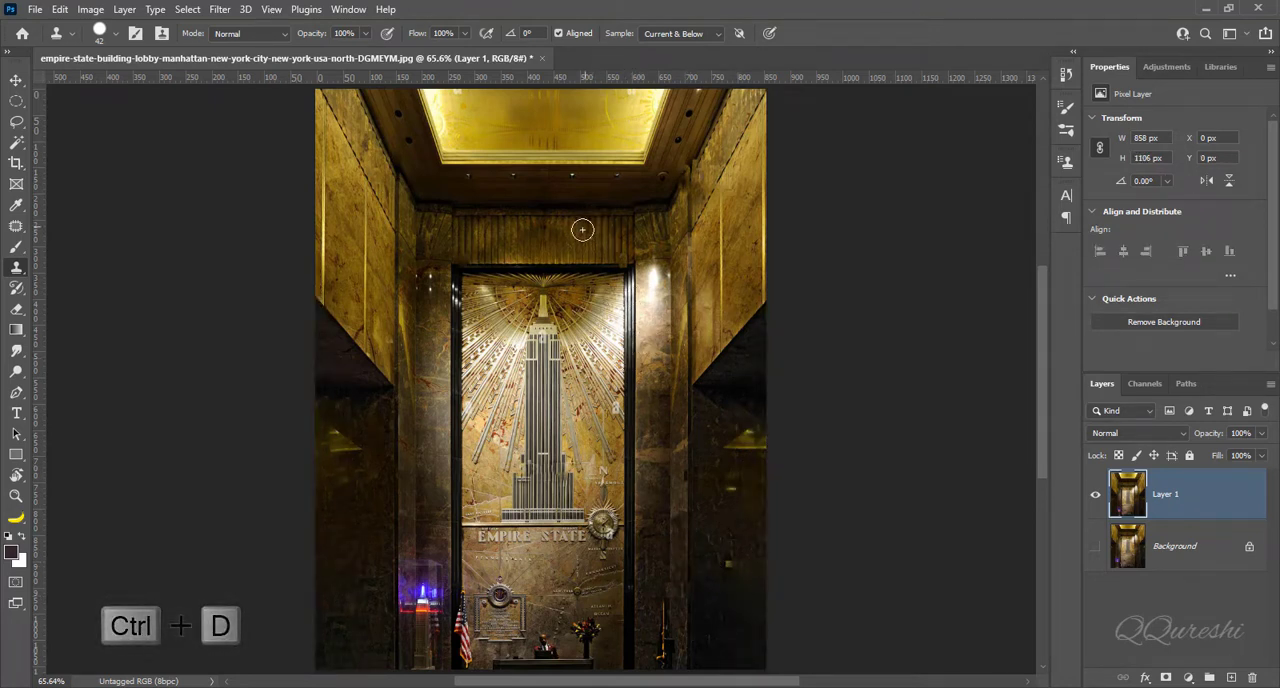
{"action": "key", "text": "ctrl+d"}
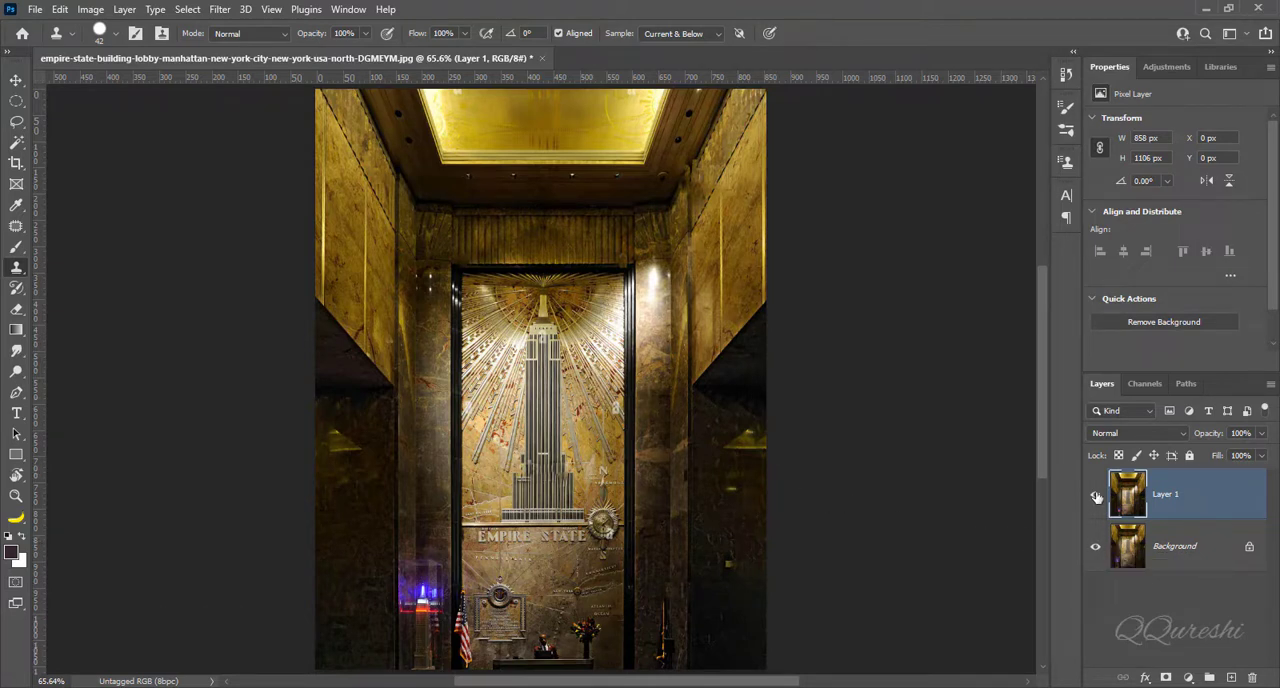
{"action": "left_click", "coordinate": [1094, 494]}
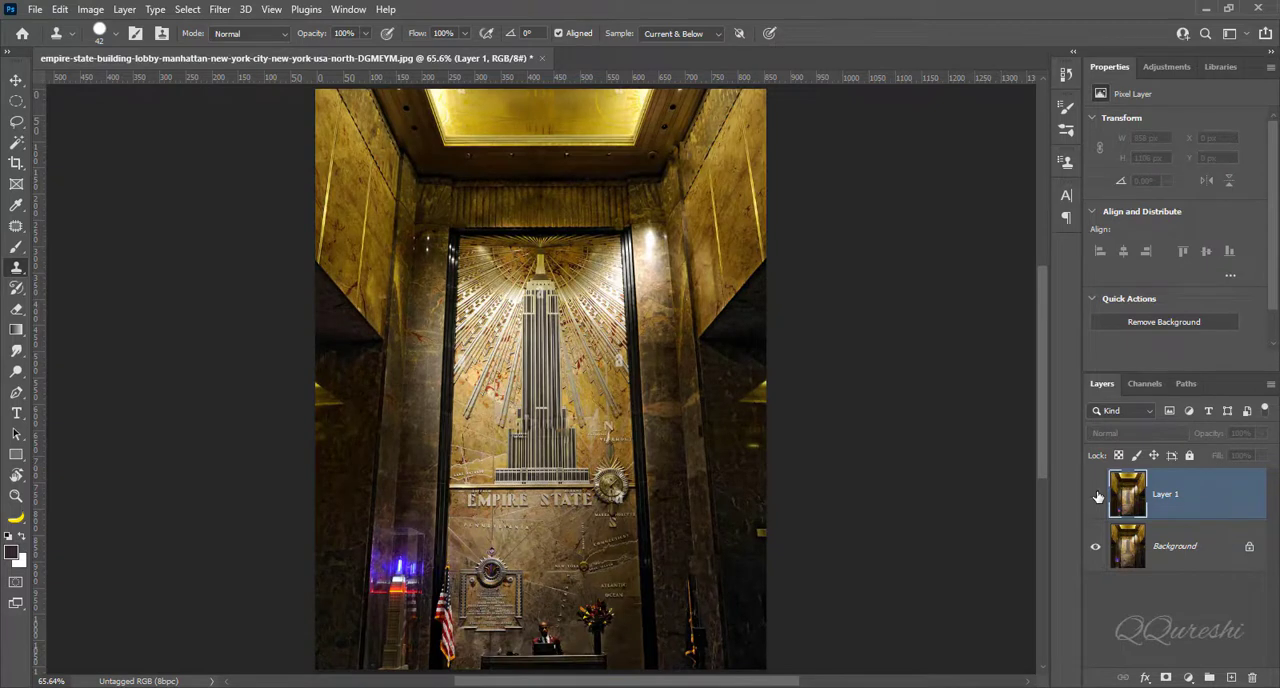
{"action": "left_click", "coordinate": [1096, 494]}
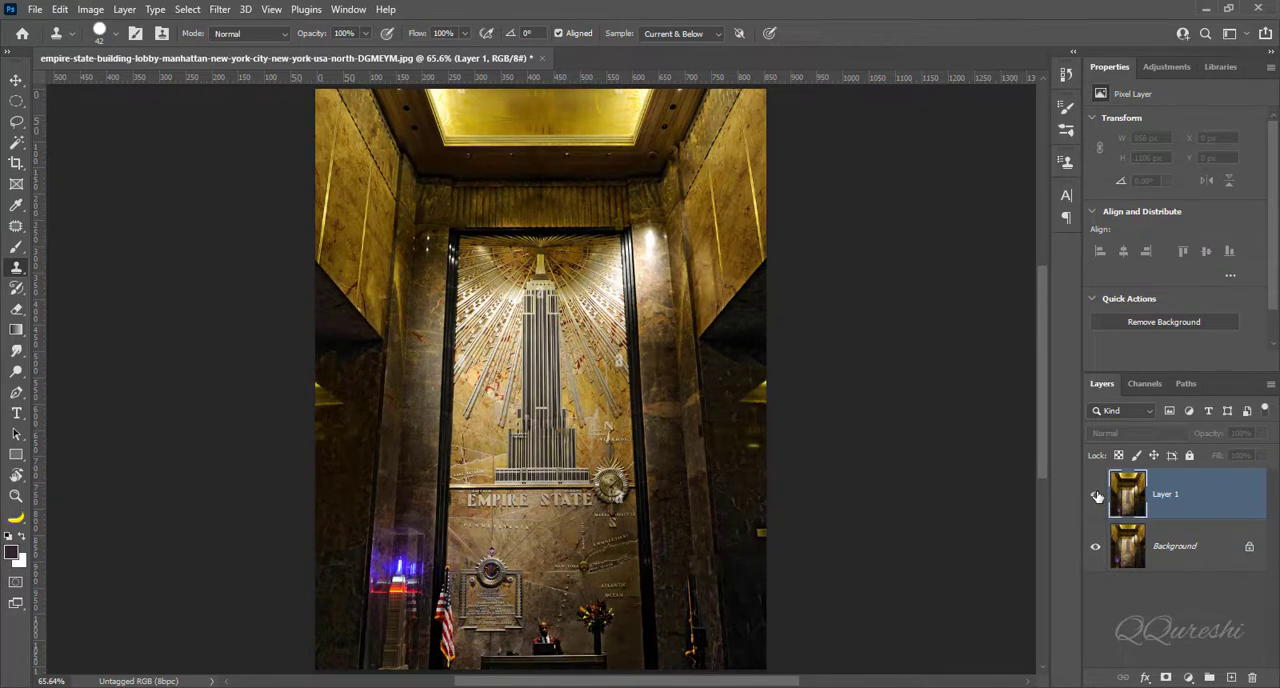
{"action": "left_click", "coordinate": [1096, 494]}
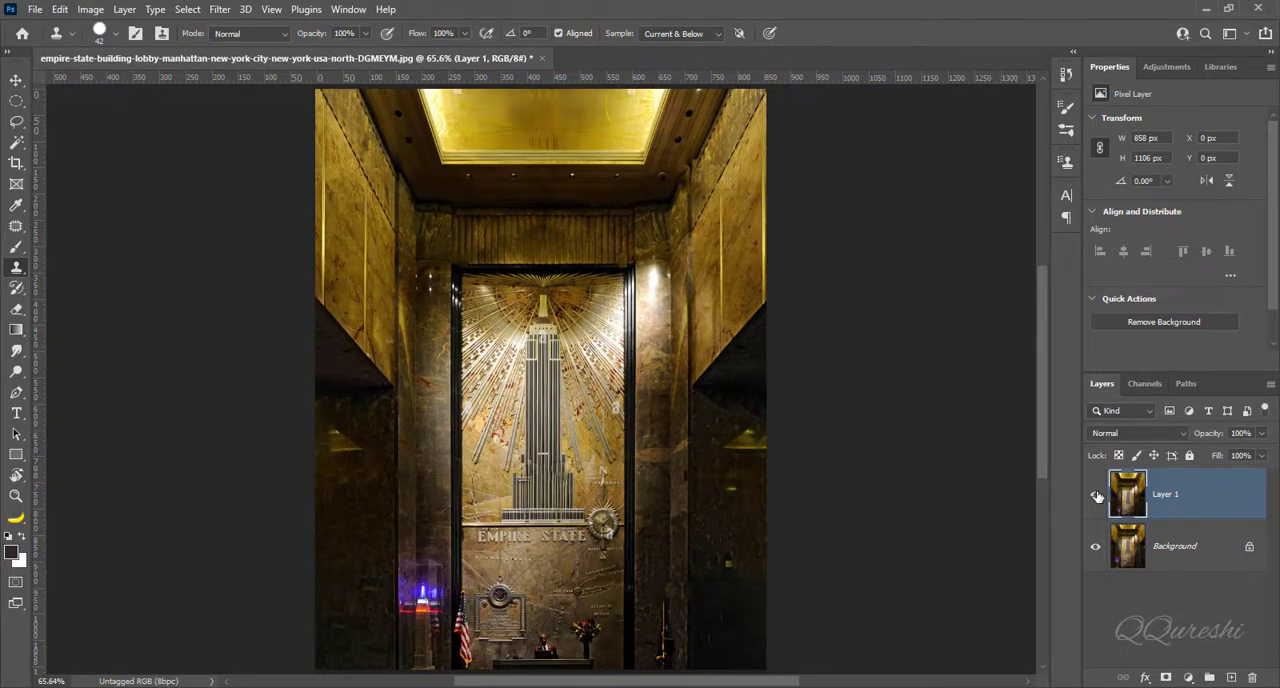